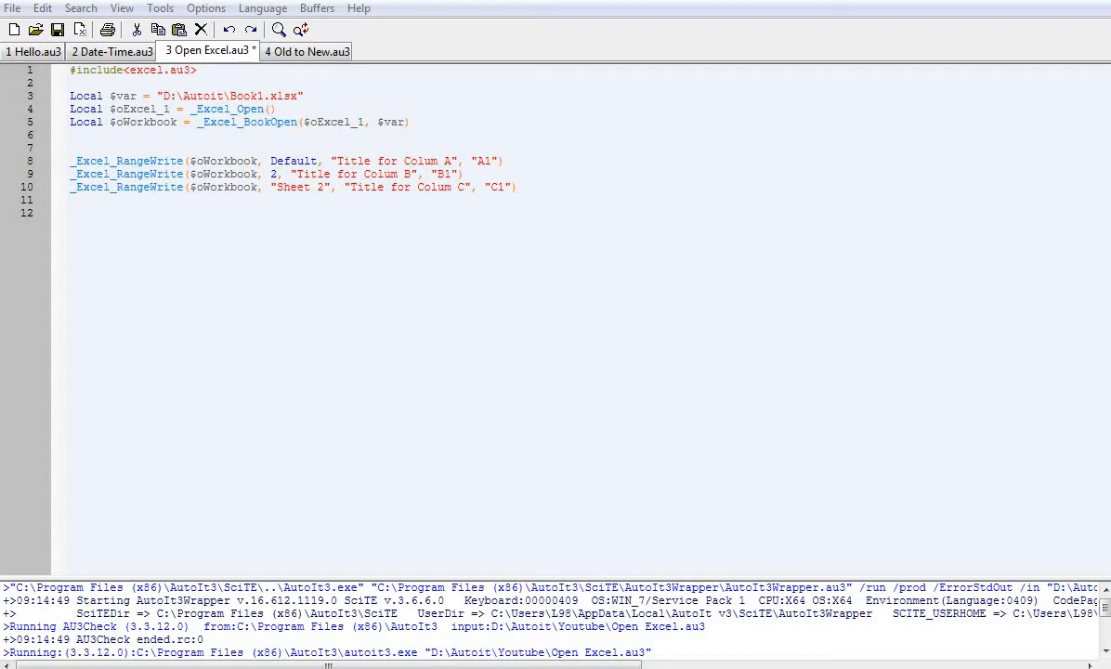
# - Bring up Sheet 2 of Book1.xlsx where the script wrote its titles
pyautogui.click(160, 159)
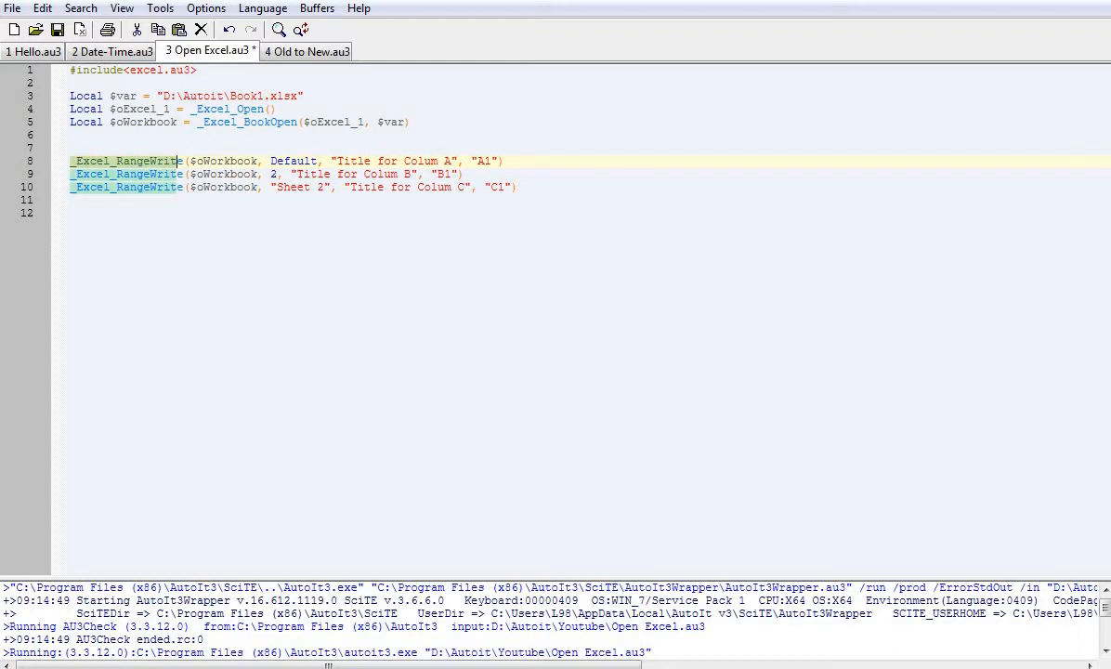
pyautogui.doubleClick(223, 160)
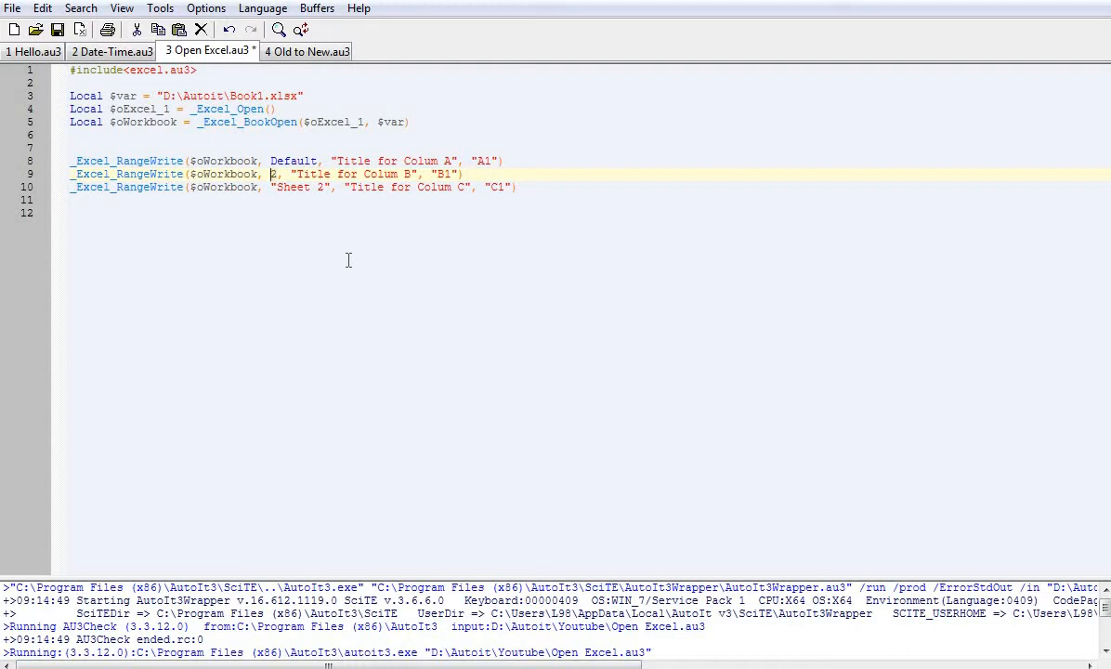
pyautogui.moveTo(319, 208)
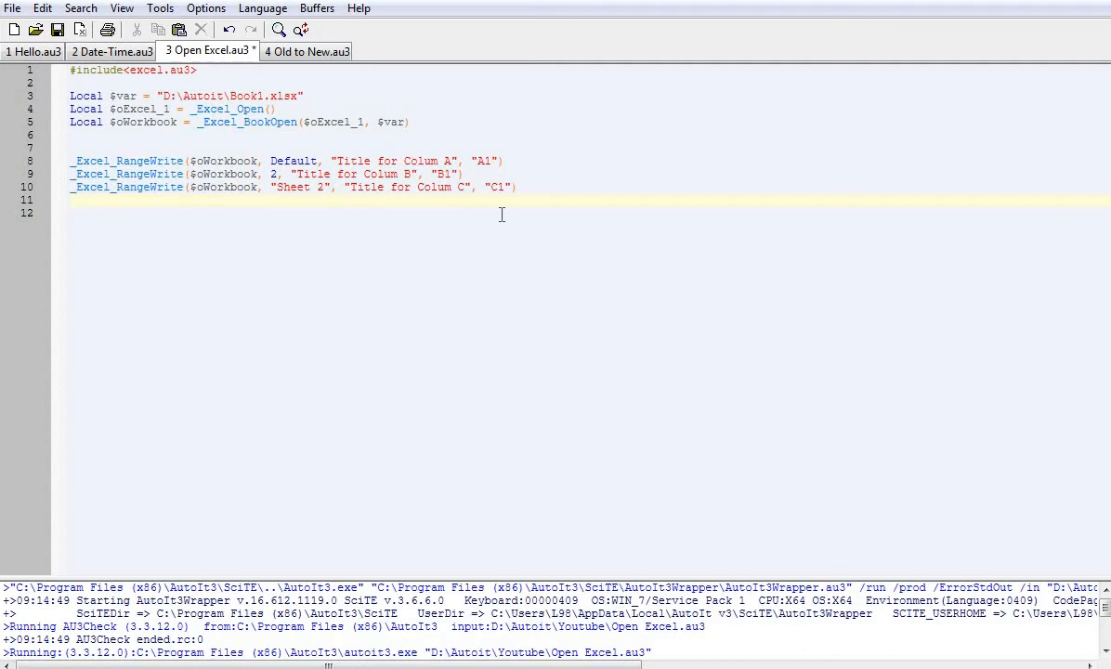
pyautogui.click(301, 30)
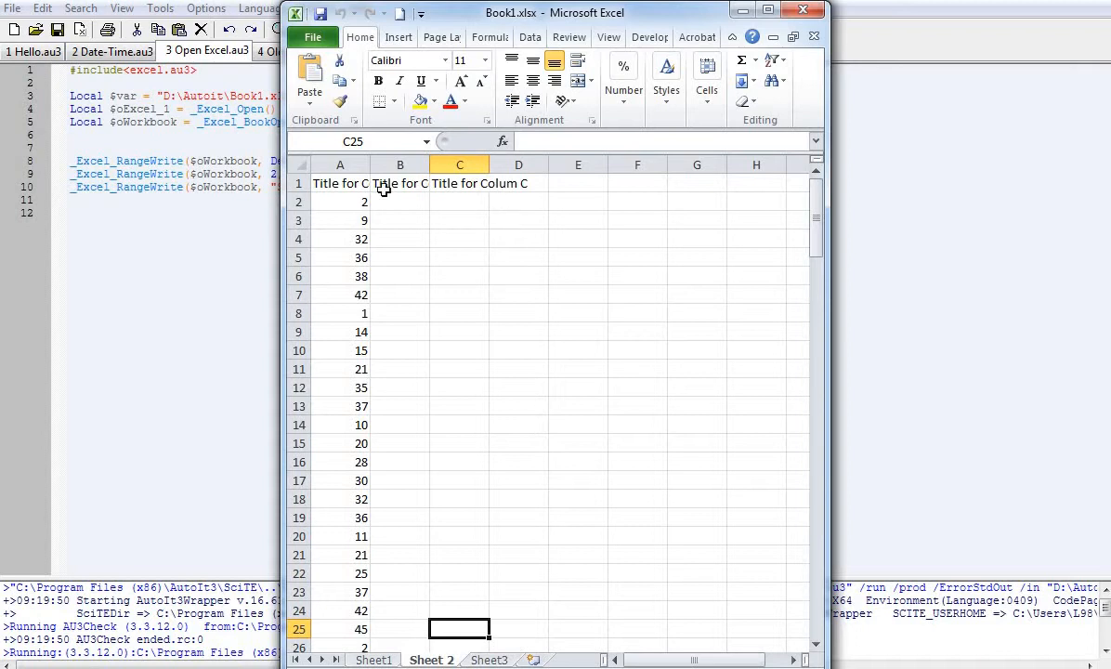
# - Verify the titles in cells A1, B1 and C1, then close the workbook
pyautogui.click(340, 184)
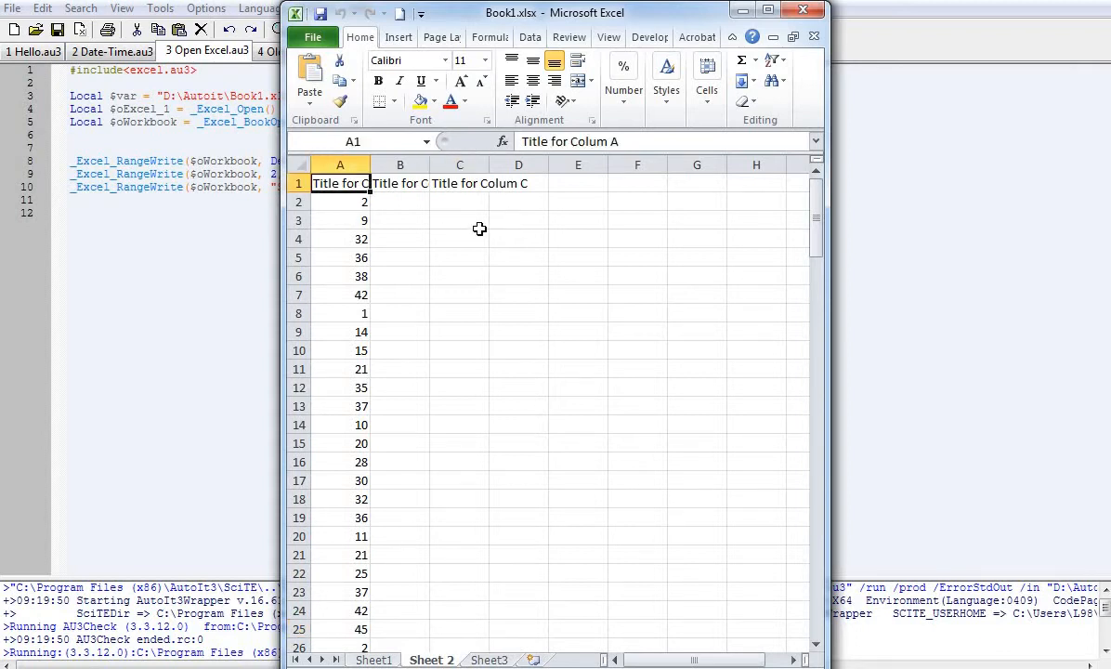
pyautogui.click(401, 184)
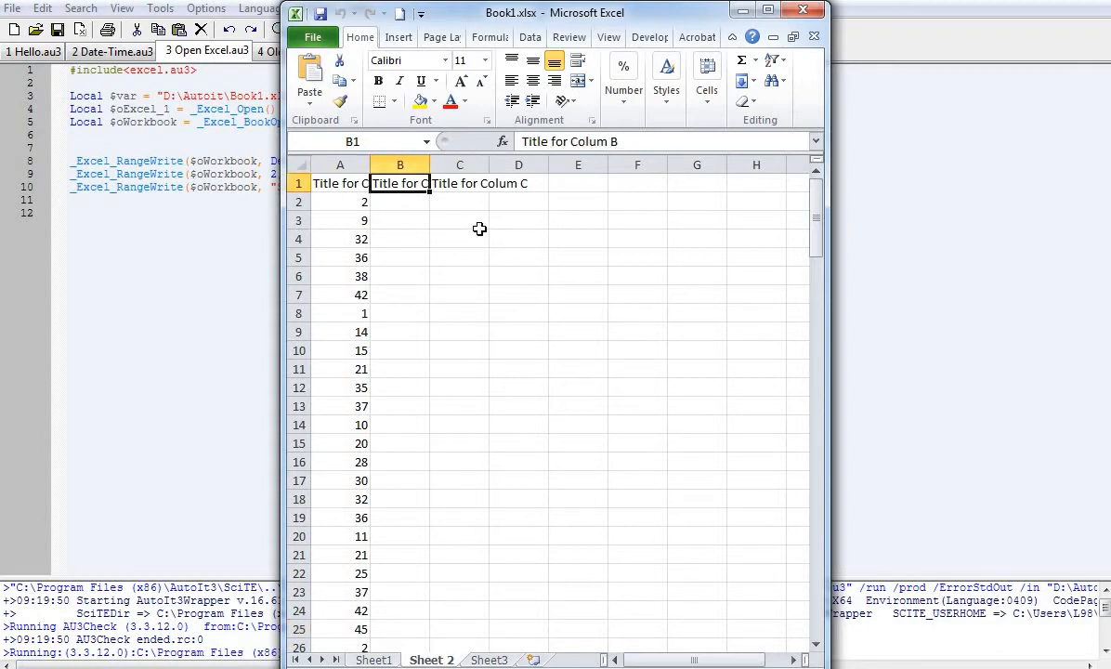
pyautogui.click(459, 184)
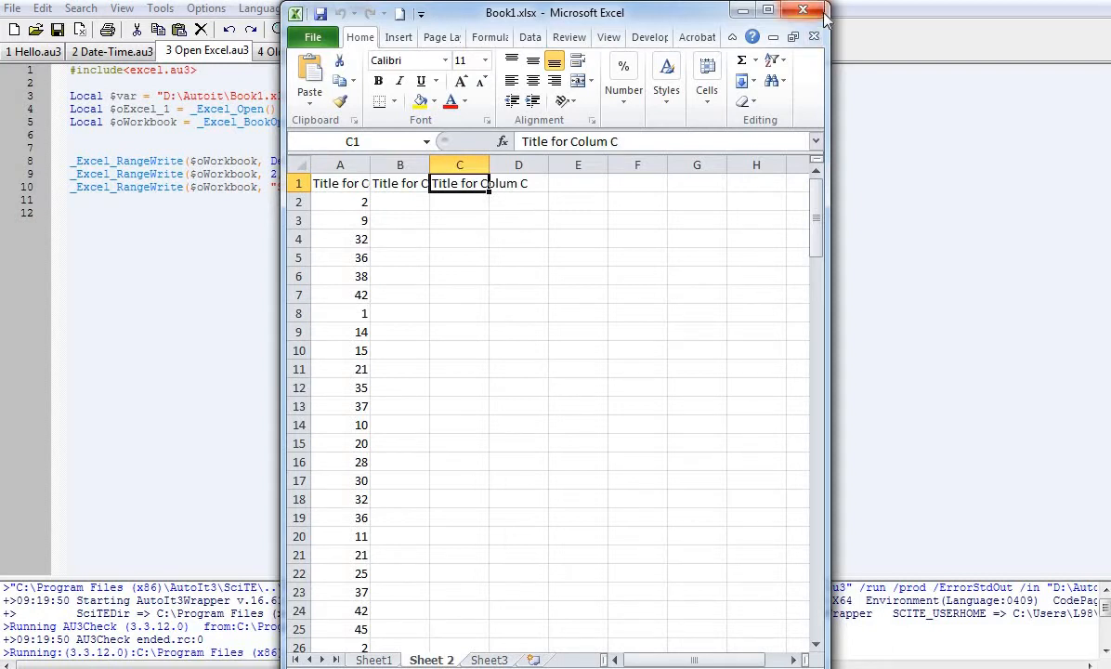
pyautogui.click(802, 11)
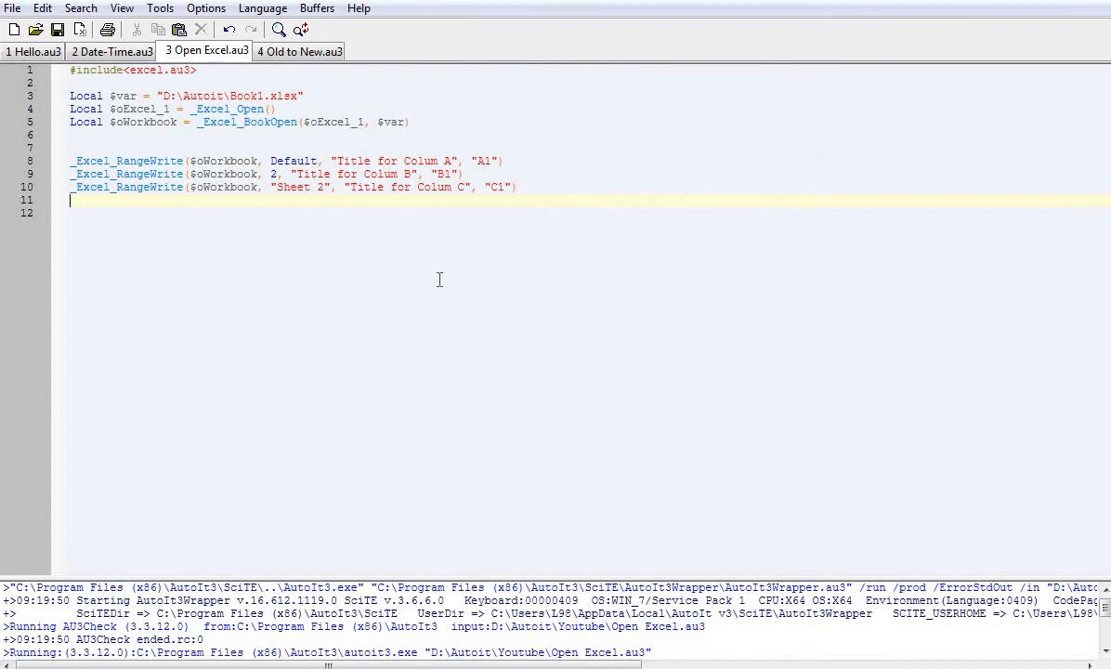
pyautogui.moveTo(492, 268)
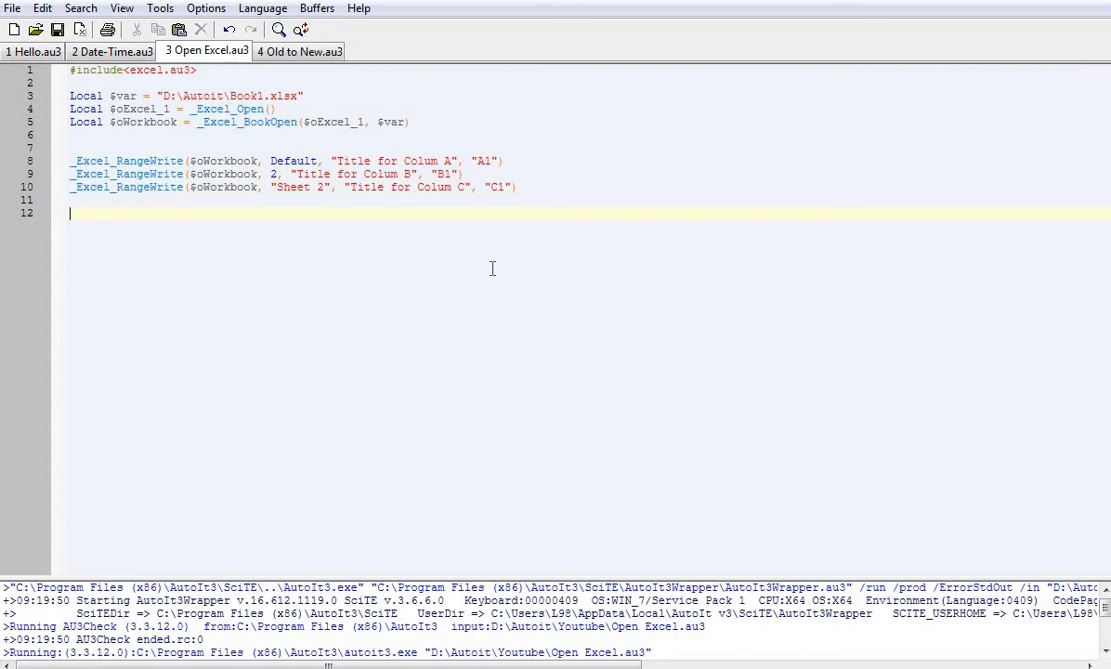
# - Begin line 12 as Local $_read = _Excel_RangeRead($oWorkbook
pyautogui.write('Local')
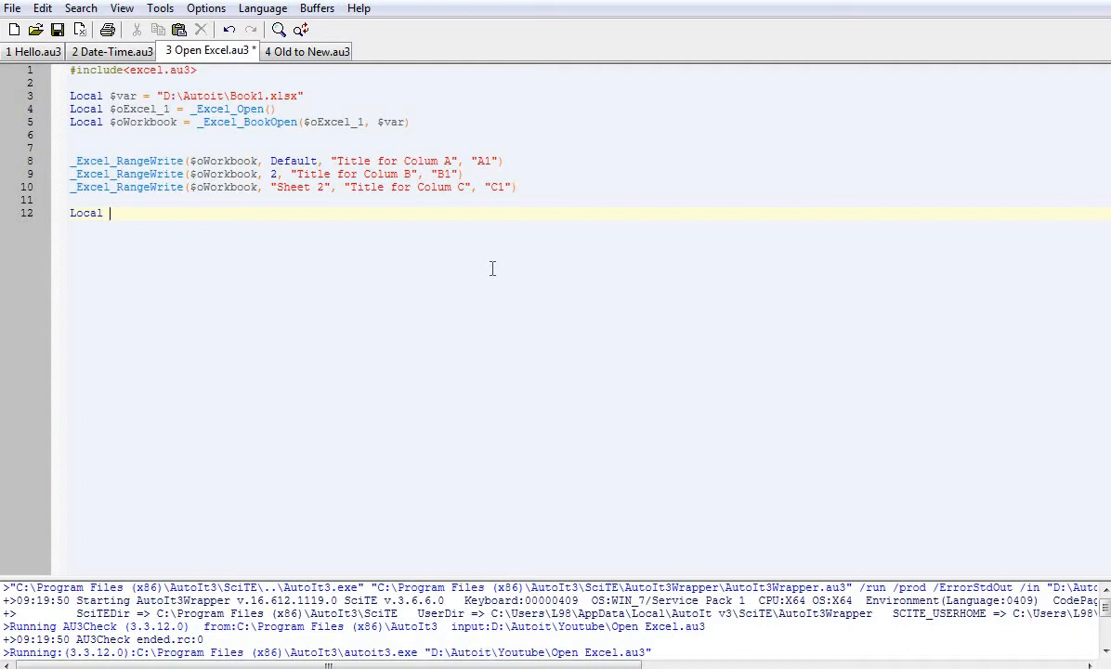
pyautogui.write('$')
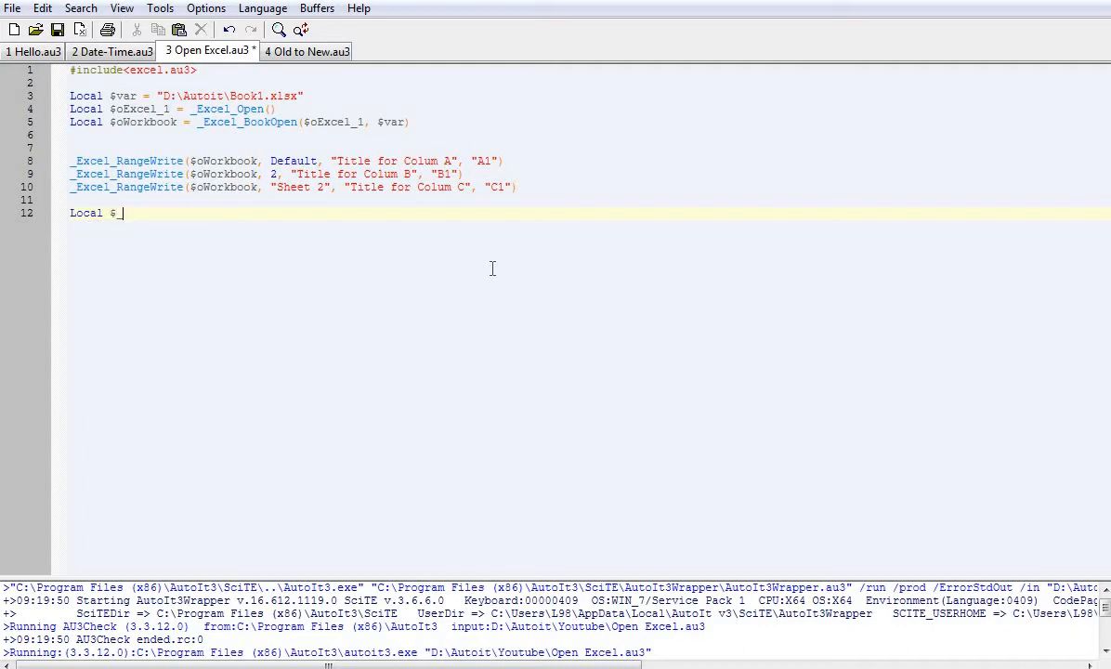
pyautogui.write('_read =')
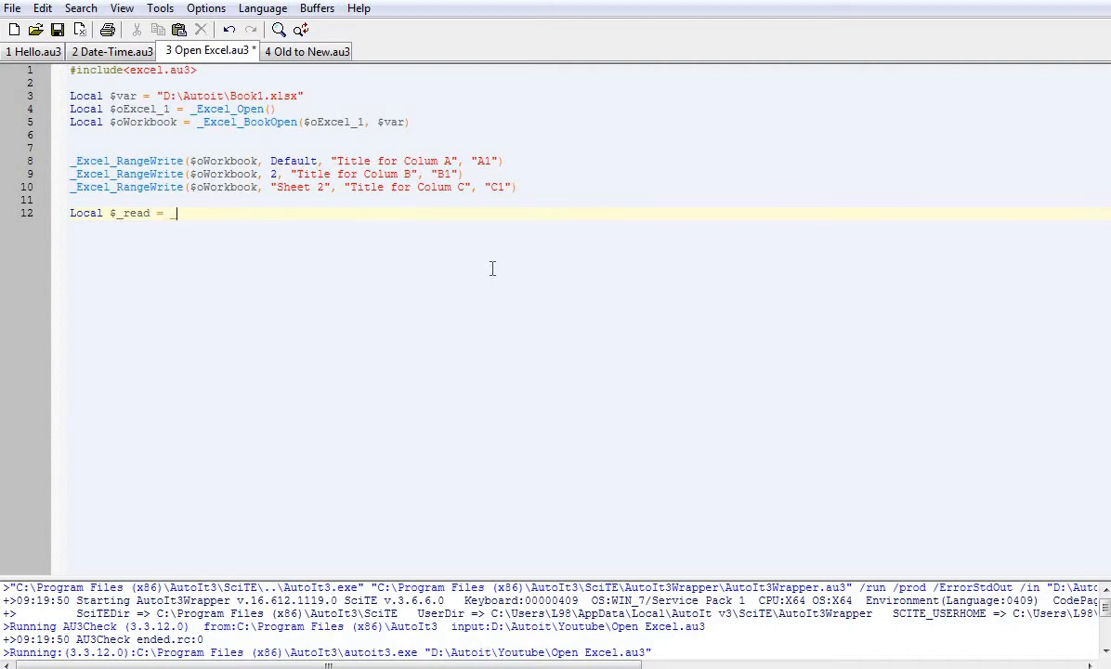
pyautogui.write('_excel')
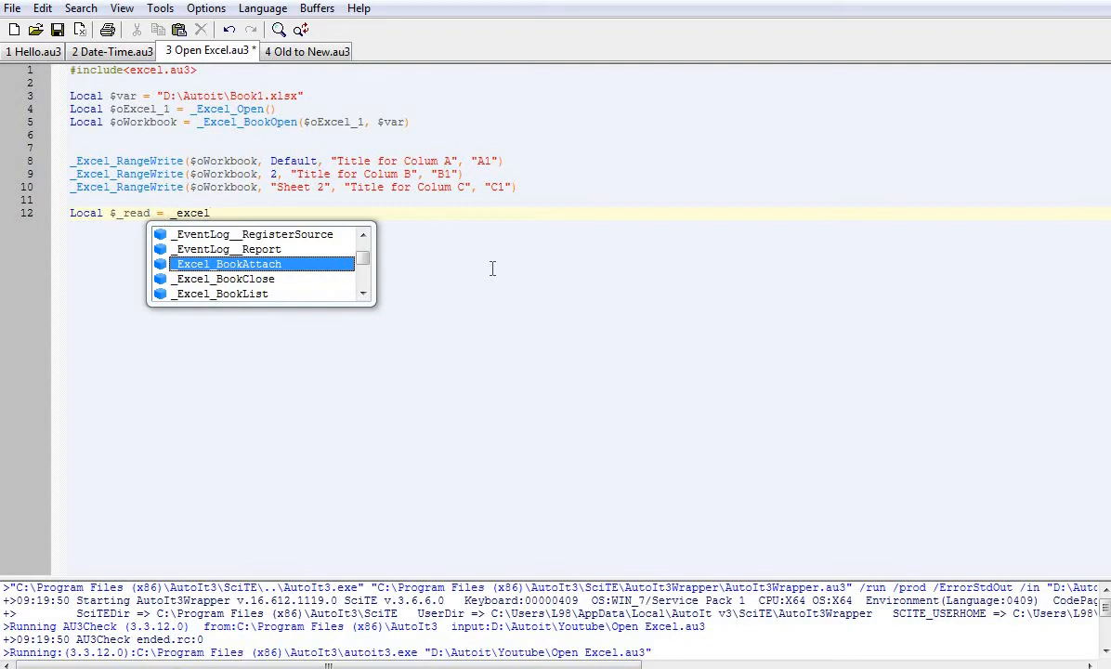
pyautogui.write('_ran')
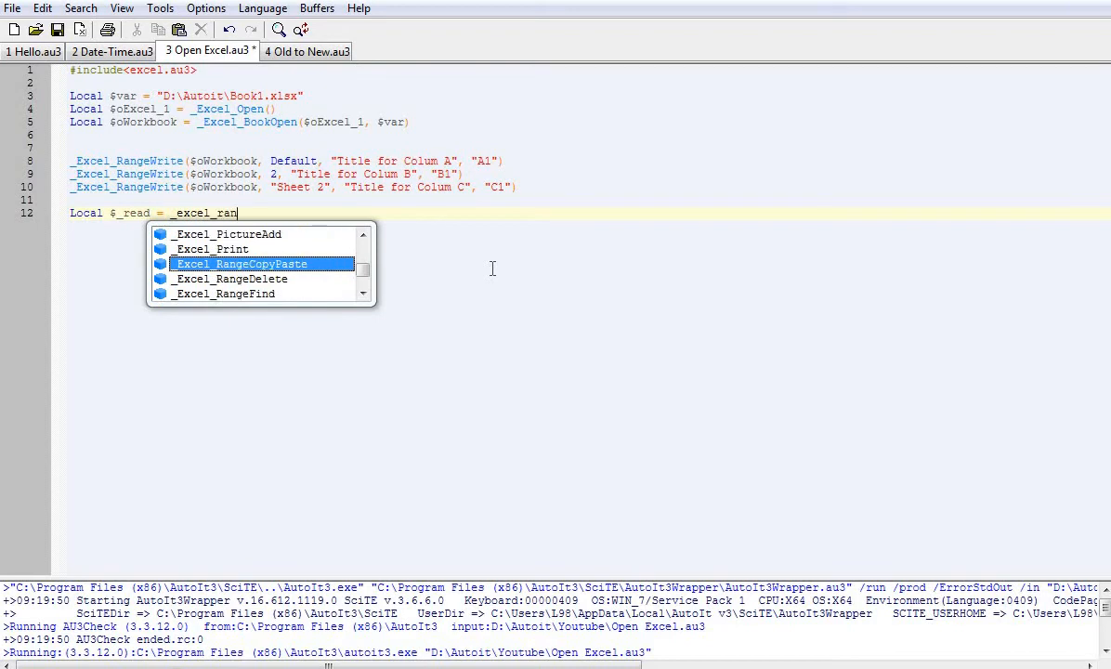
pyautogui.write('ge')
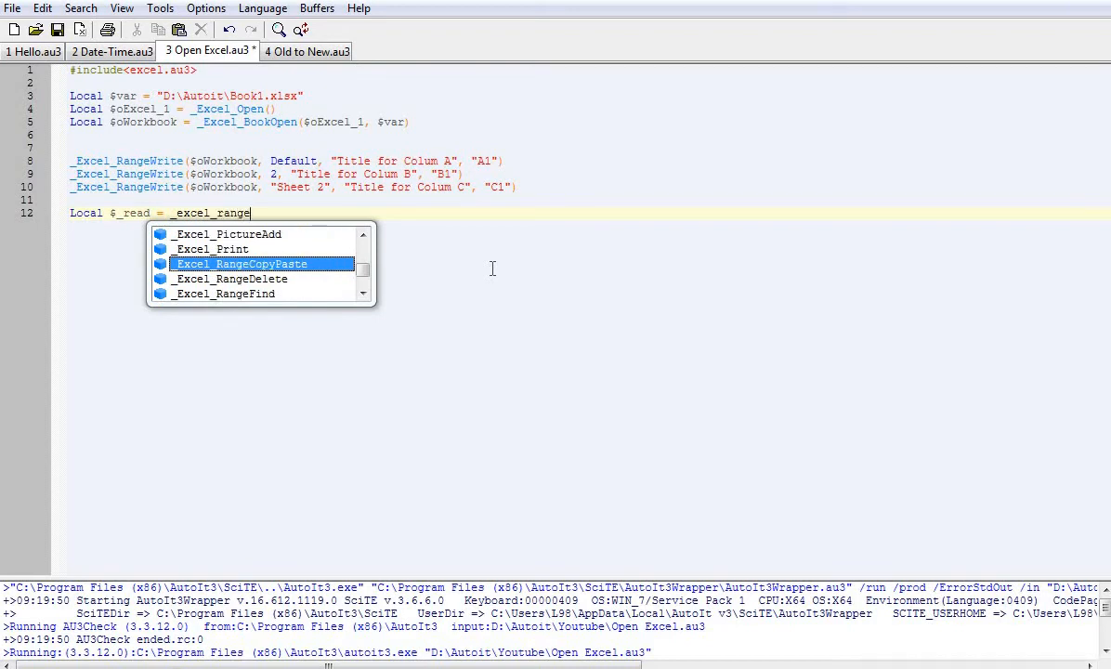
pyautogui.write('r')
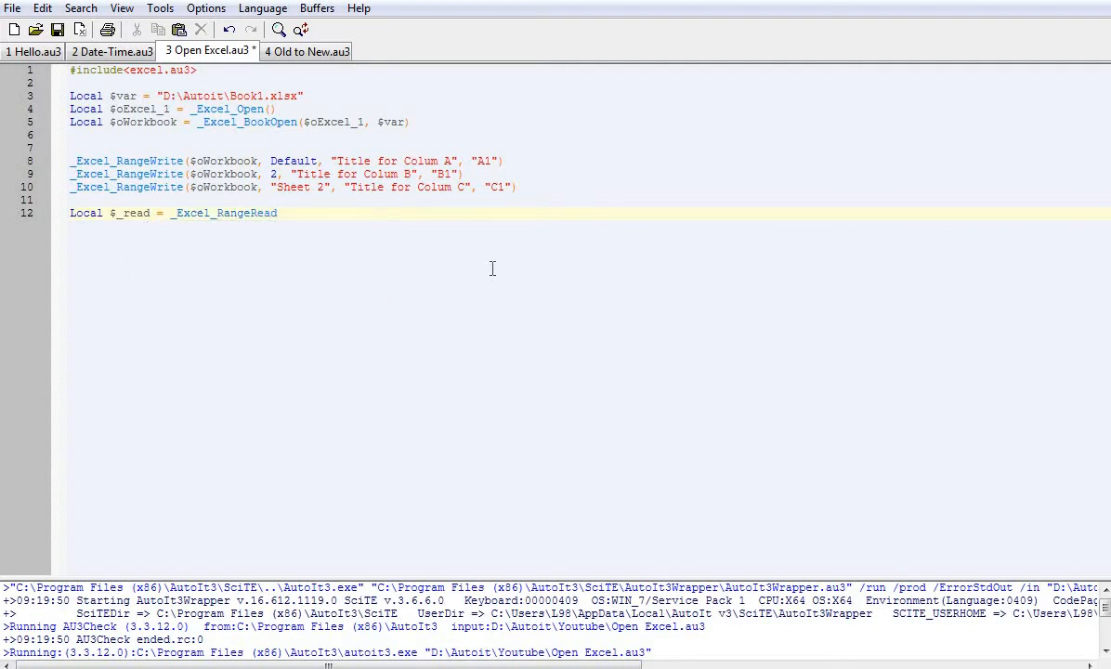
pyautogui.write('(')
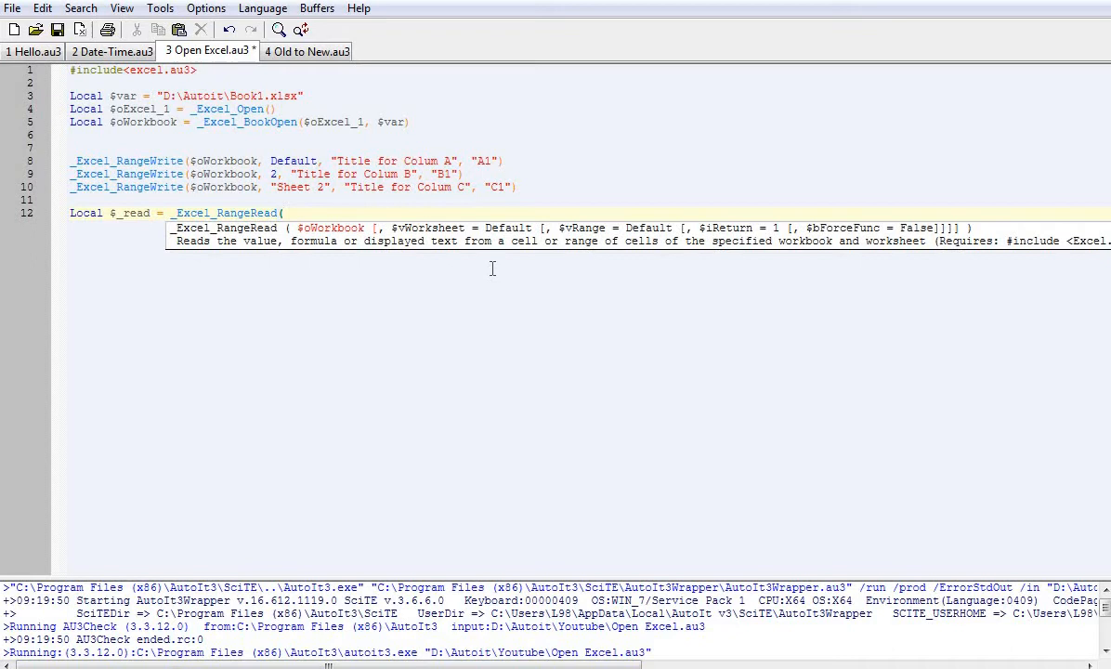
pyautogui.write('($oWorkbook')
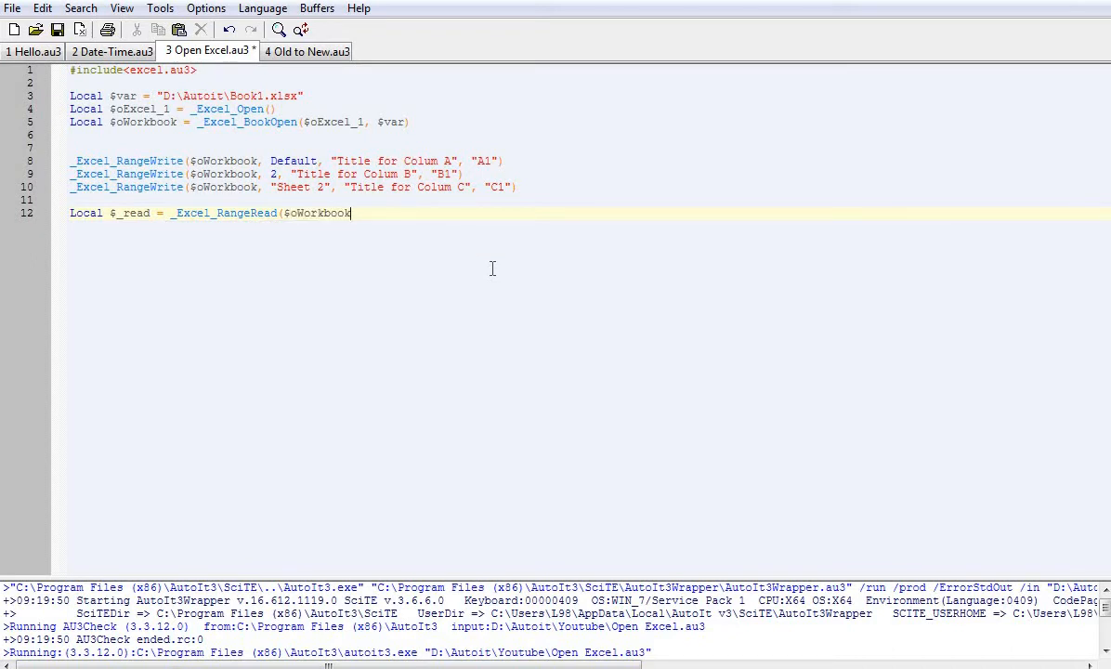
# - Complete the call with arguments "Sheet 2" and cell "A4"
pyautogui.write(',')
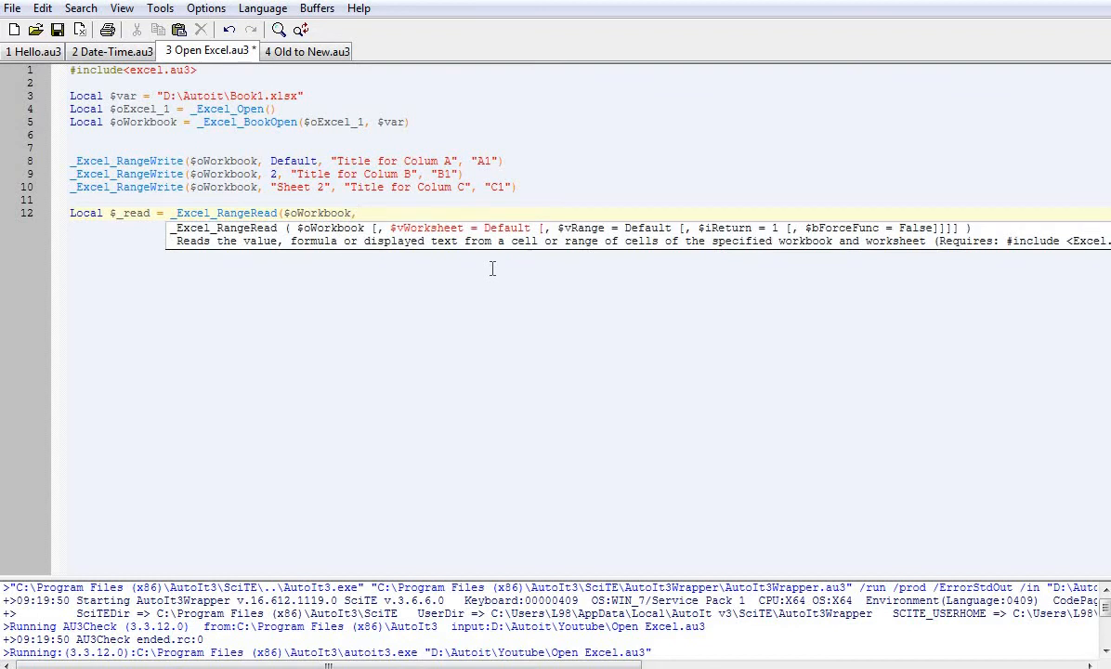
pyautogui.write(',"S')
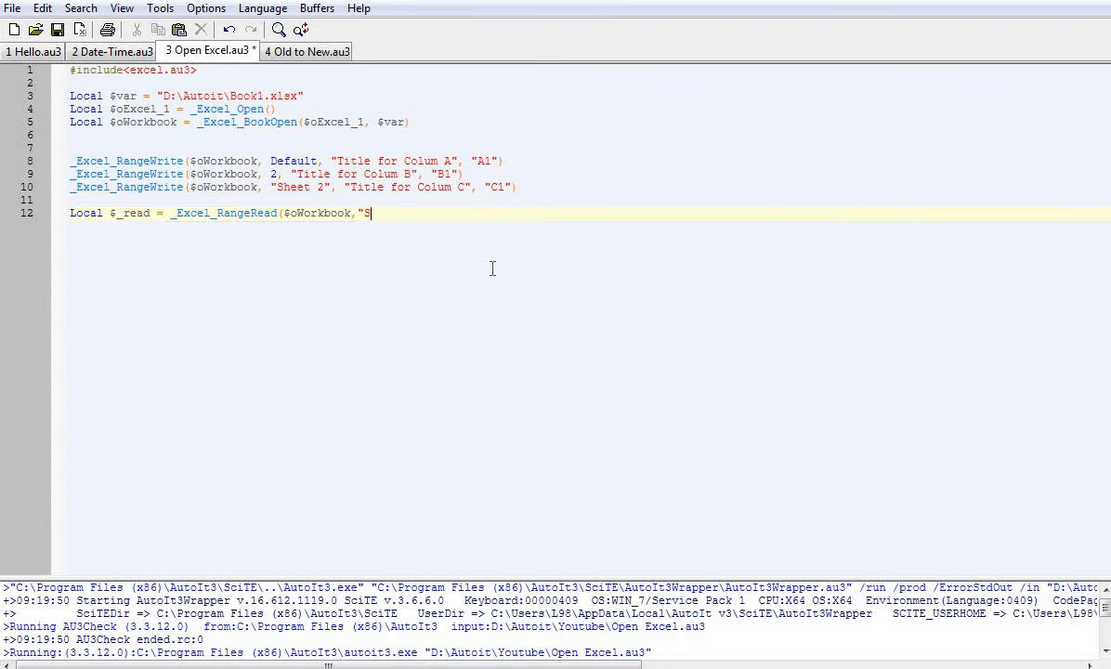
pyautogui.write('heet 2')
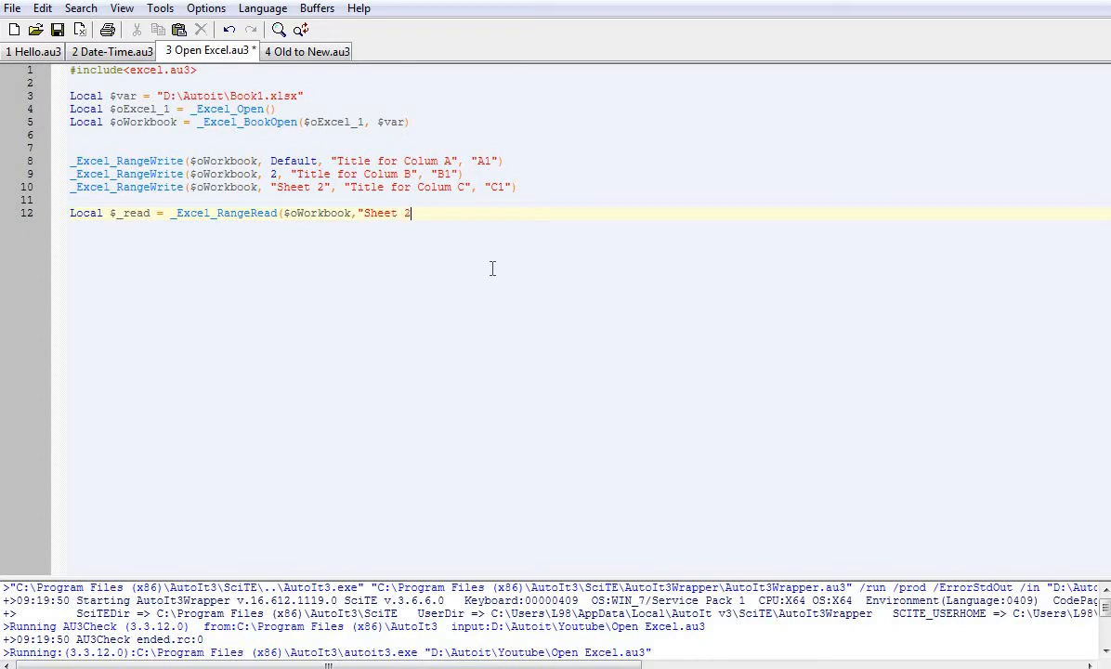
pyautogui.write('","')
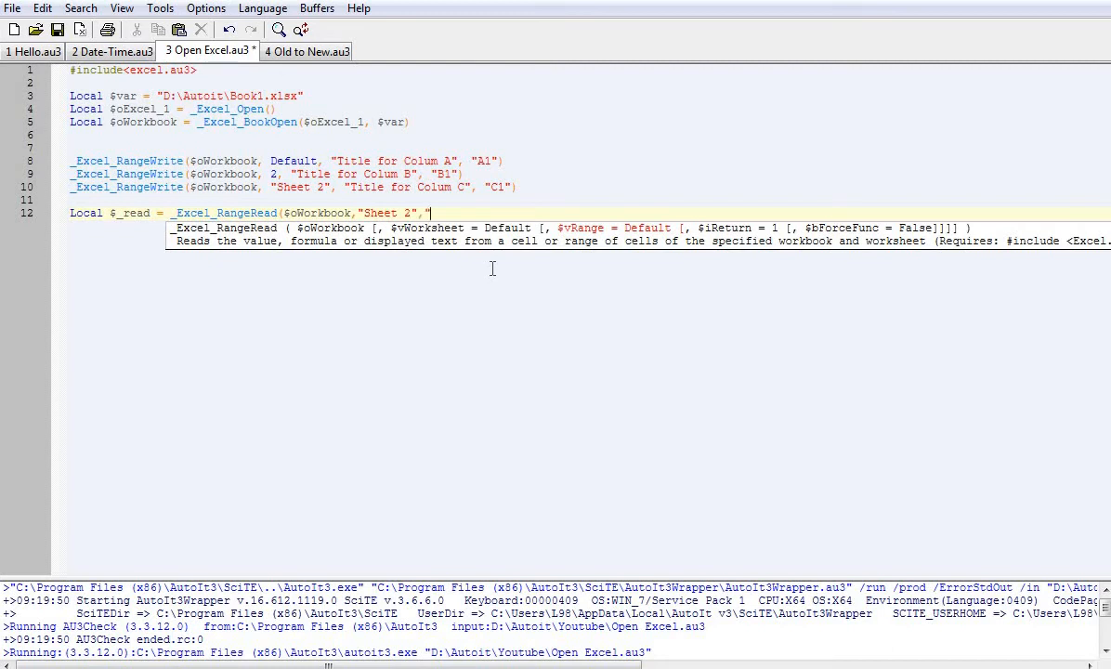
pyautogui.write('A')
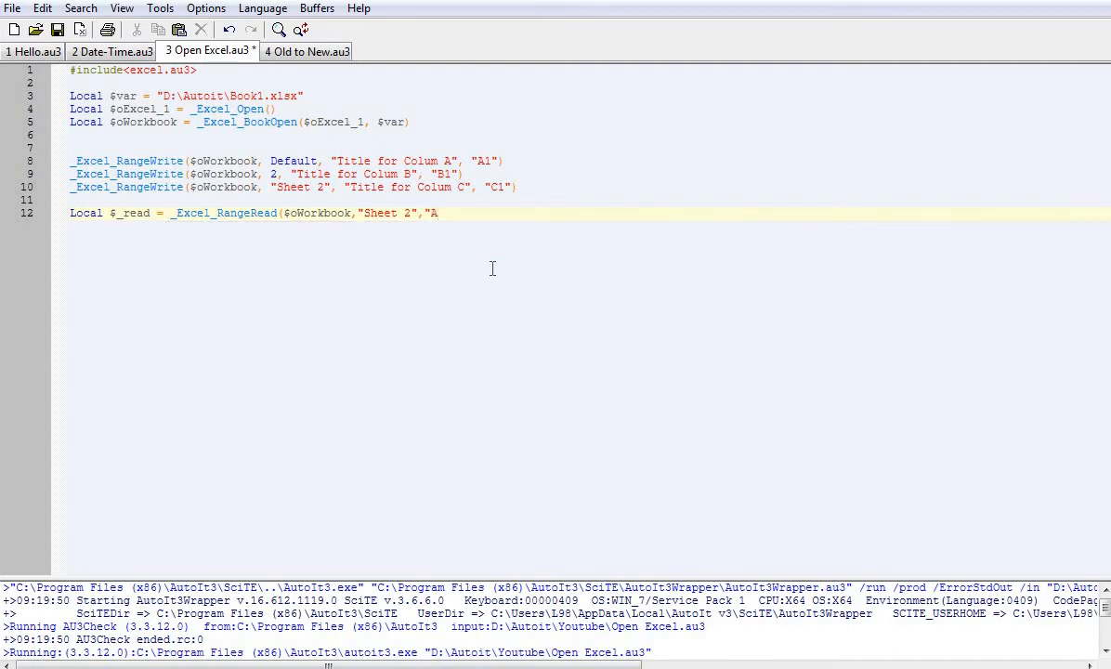
pyautogui.write('4"')
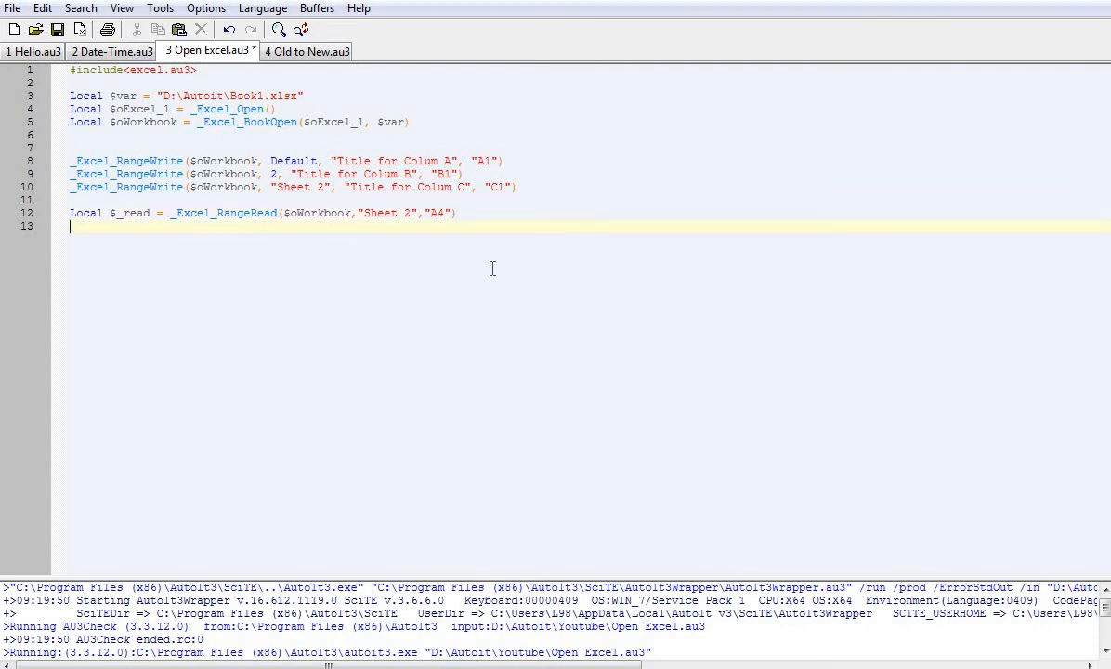
pyautogui.moveTo(479, 246)
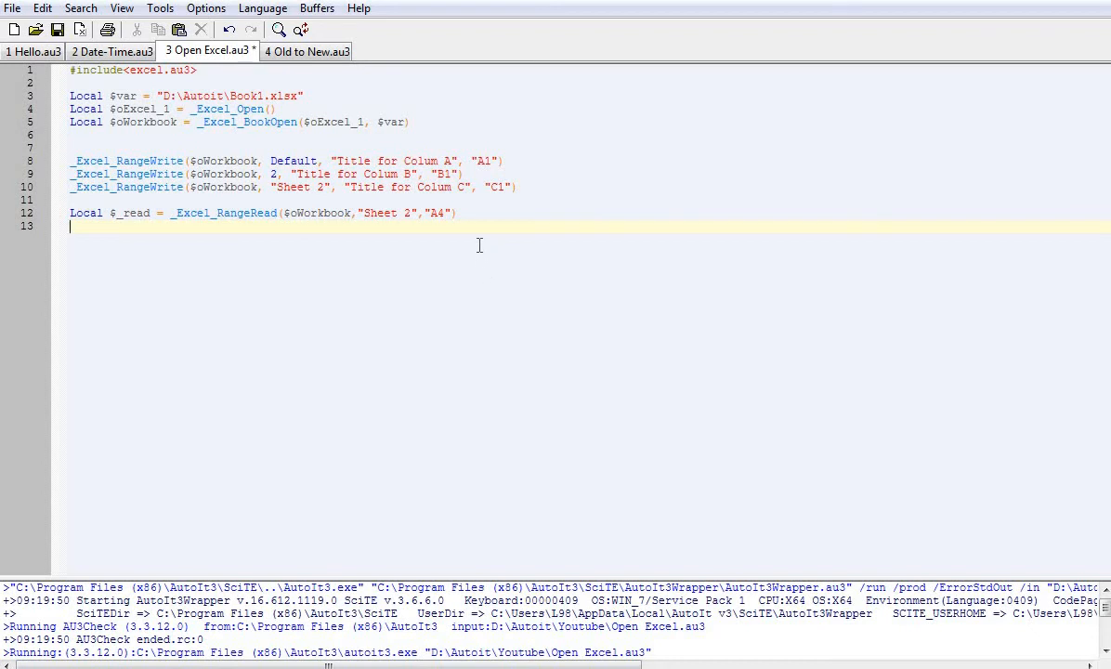
# - Add a new line MsgBox(0,"Read",$_read) to display the value read from A4
pyautogui.press('Return')
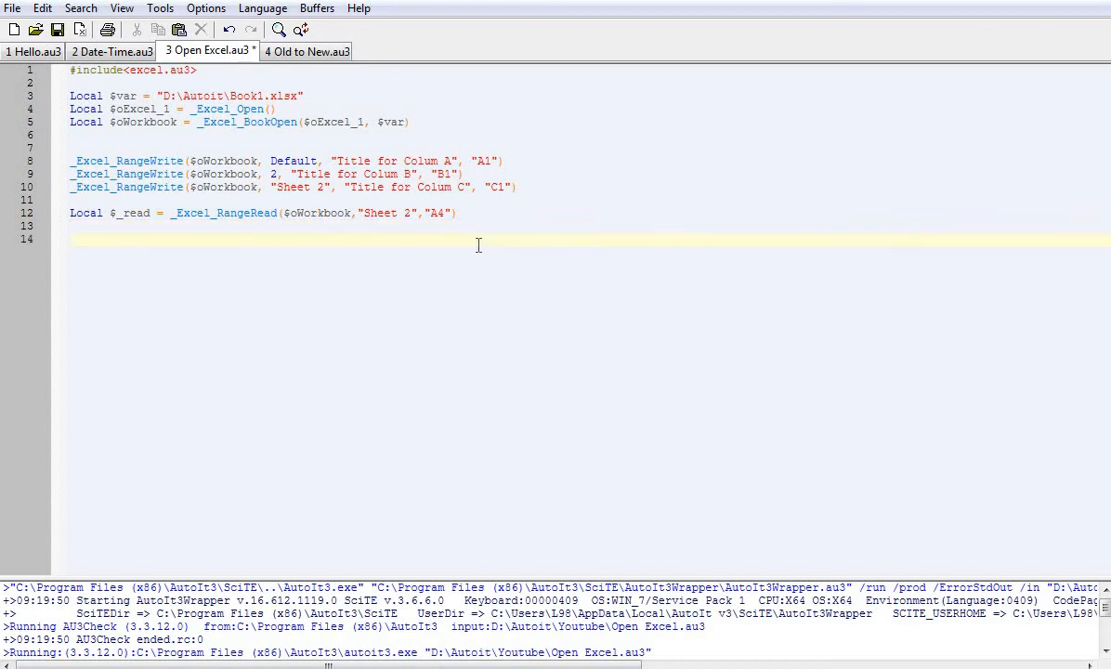
pyautogui.write('MsgBox')
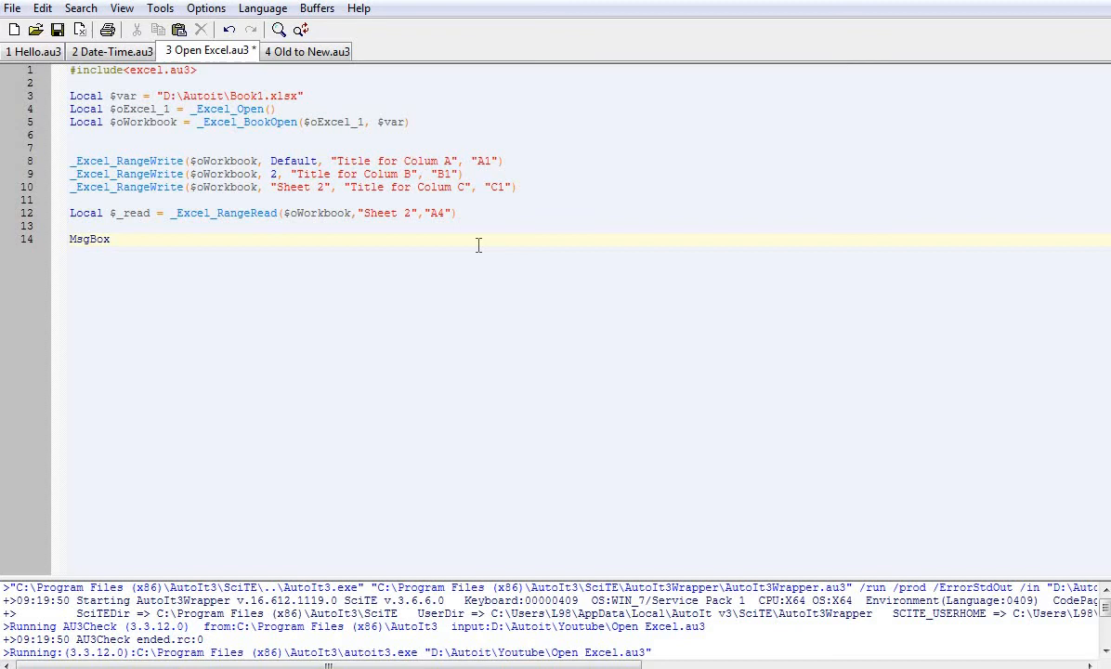
pyautogui.write('(0,')
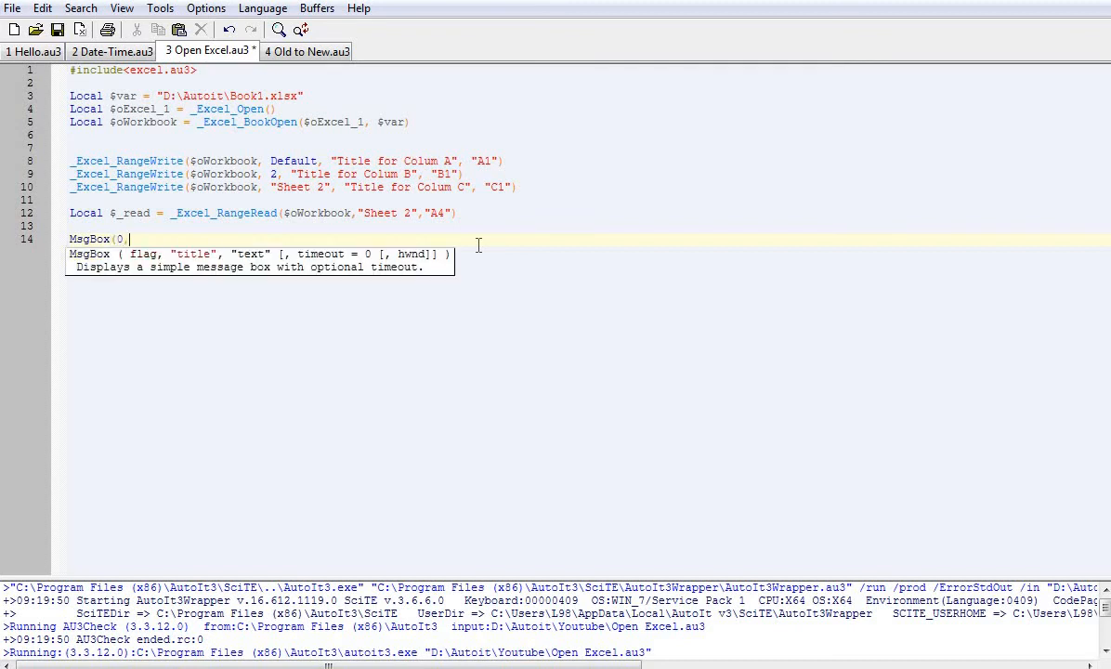
pyautogui.write('"Read')
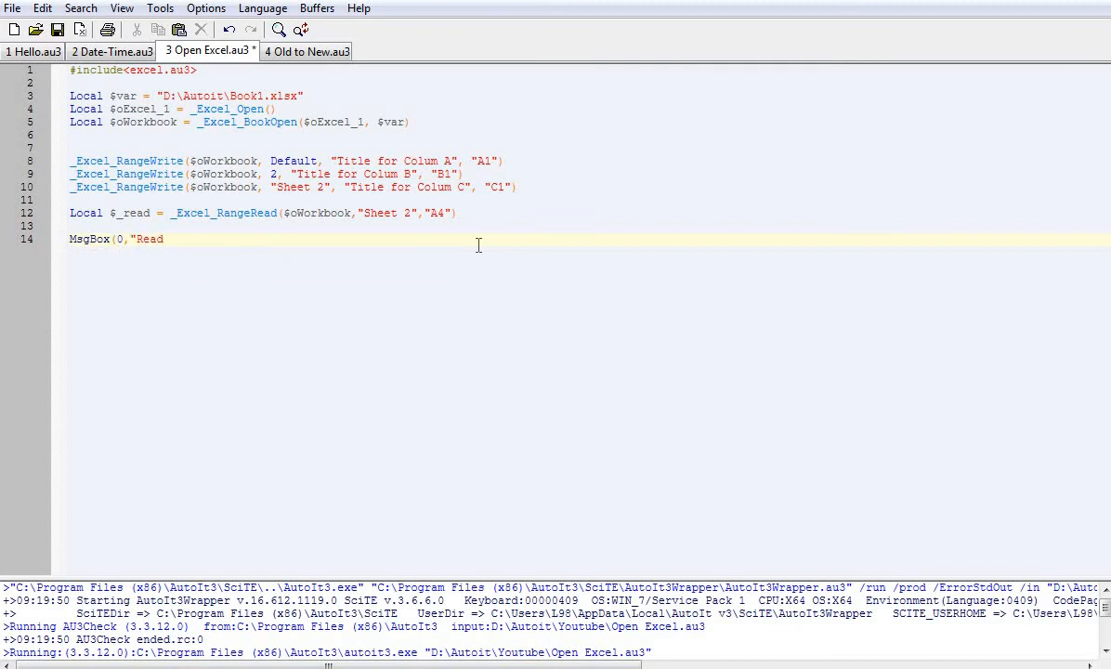
pyautogui.write(',')
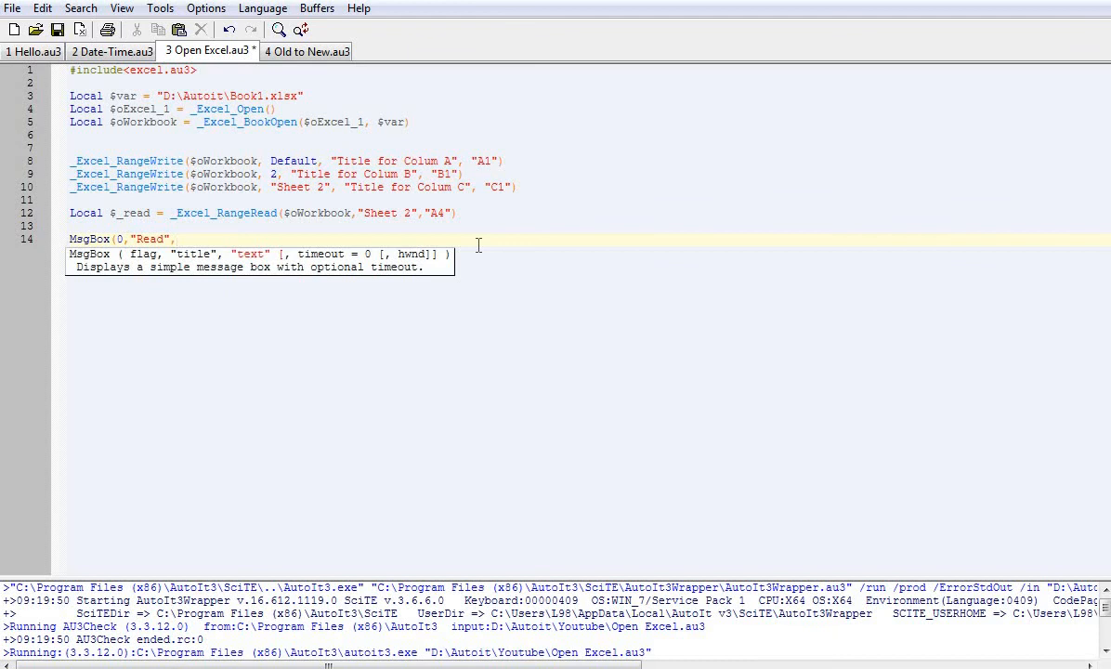
pyautogui.write('$_read')
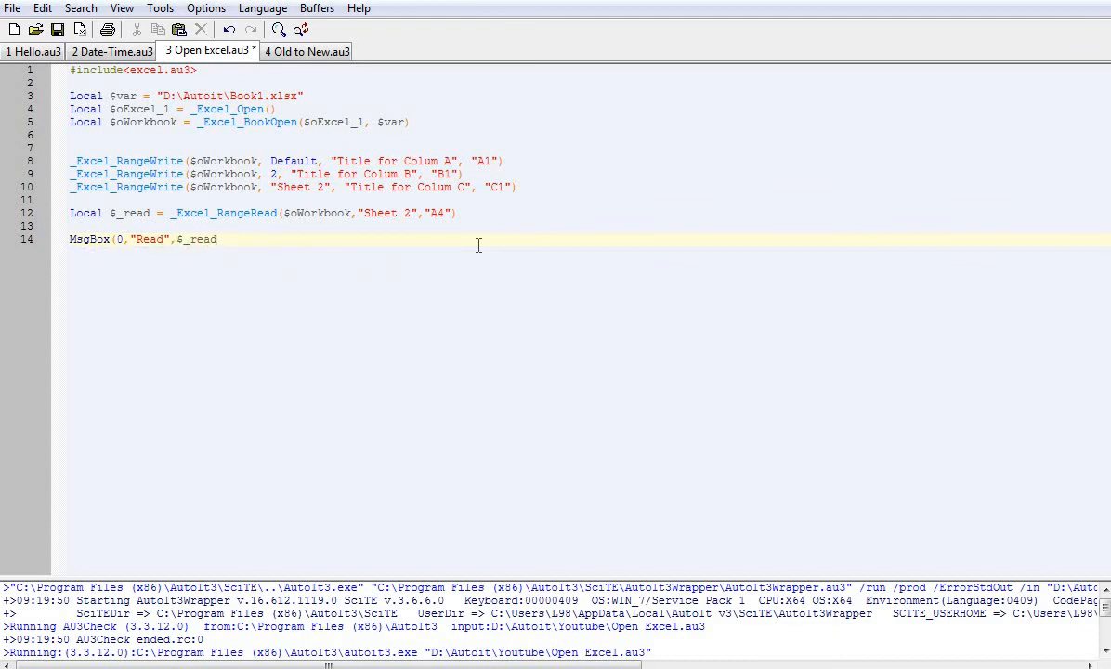
pyautogui.write(')')
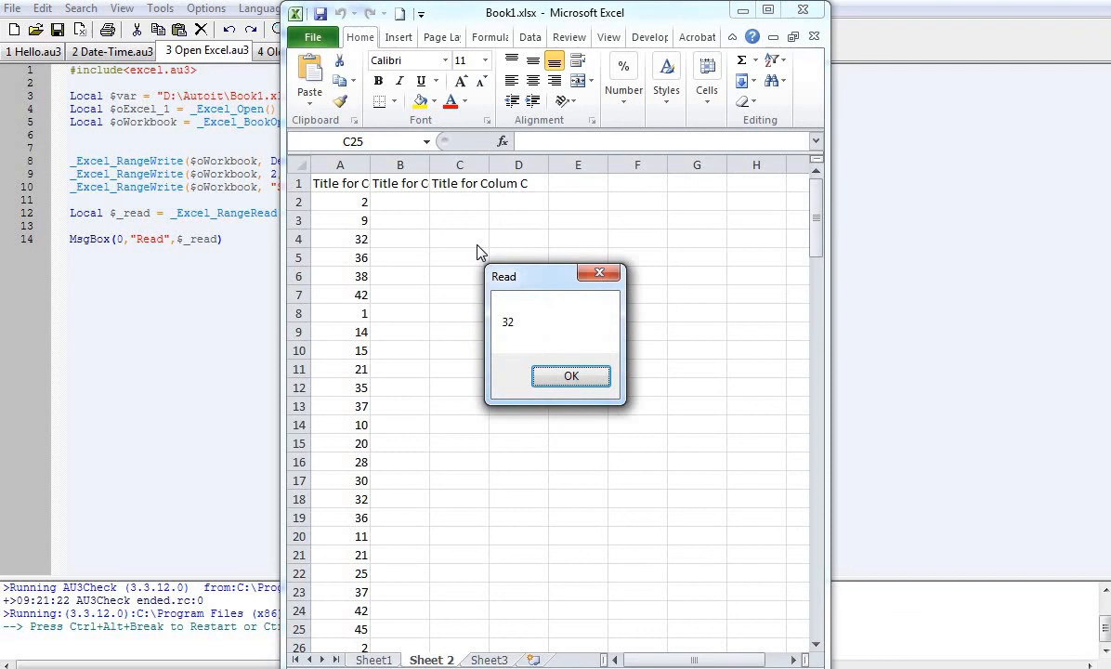
pyautogui.moveTo(327, 251)
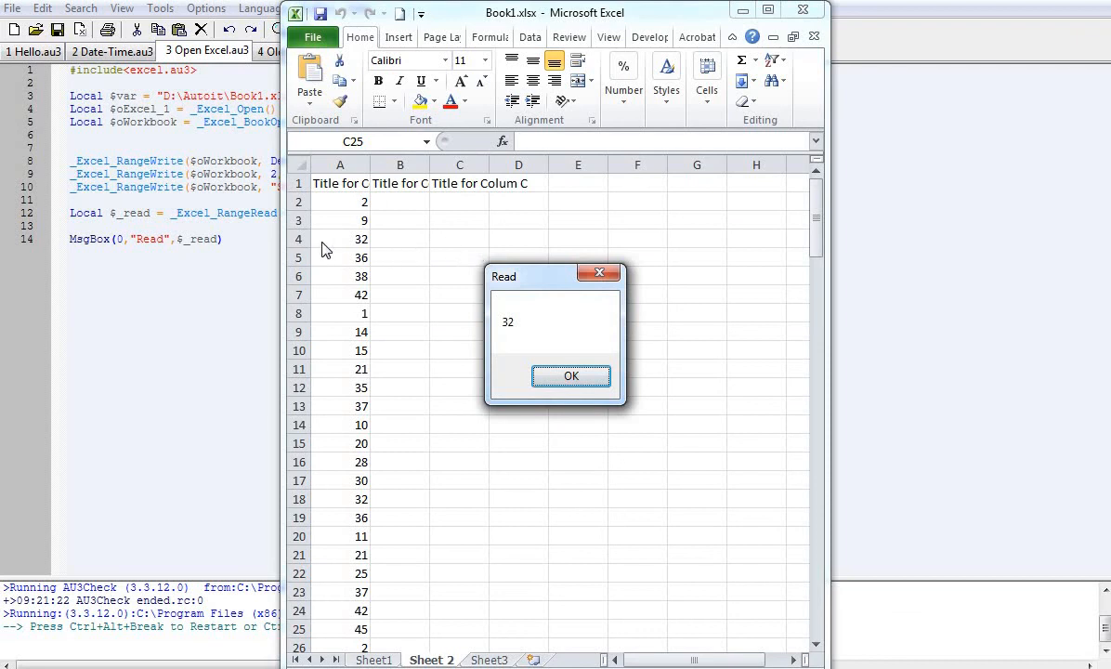
pyautogui.moveTo(518, 330)
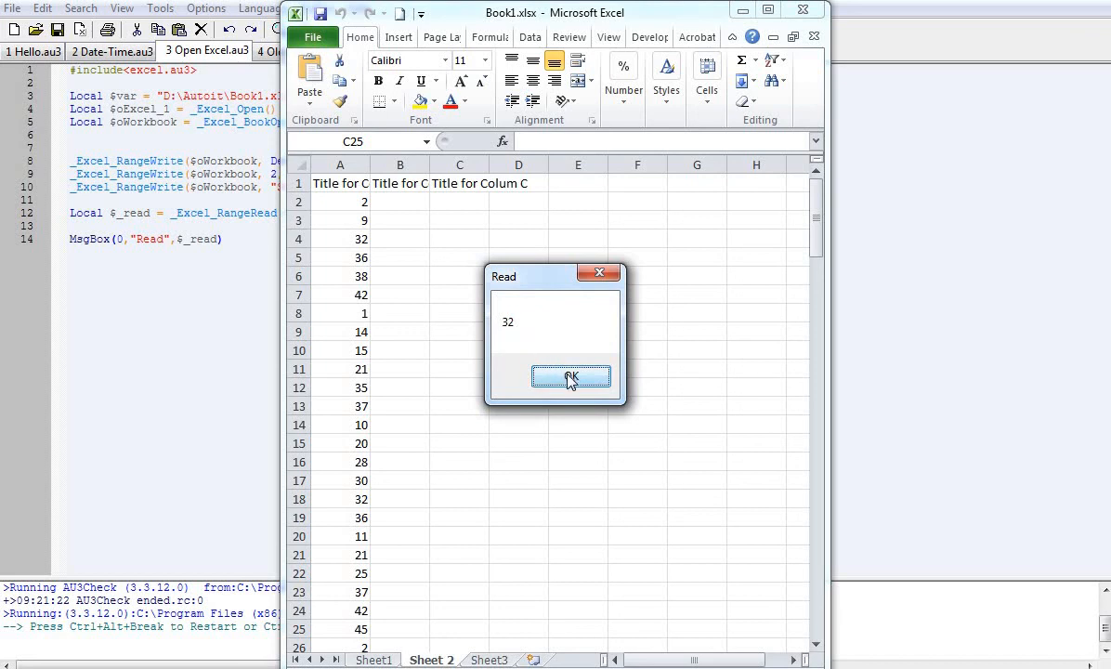
# - Dismiss the Read message box showing 32 and return to the SciTE editor
pyautogui.click(571, 375)
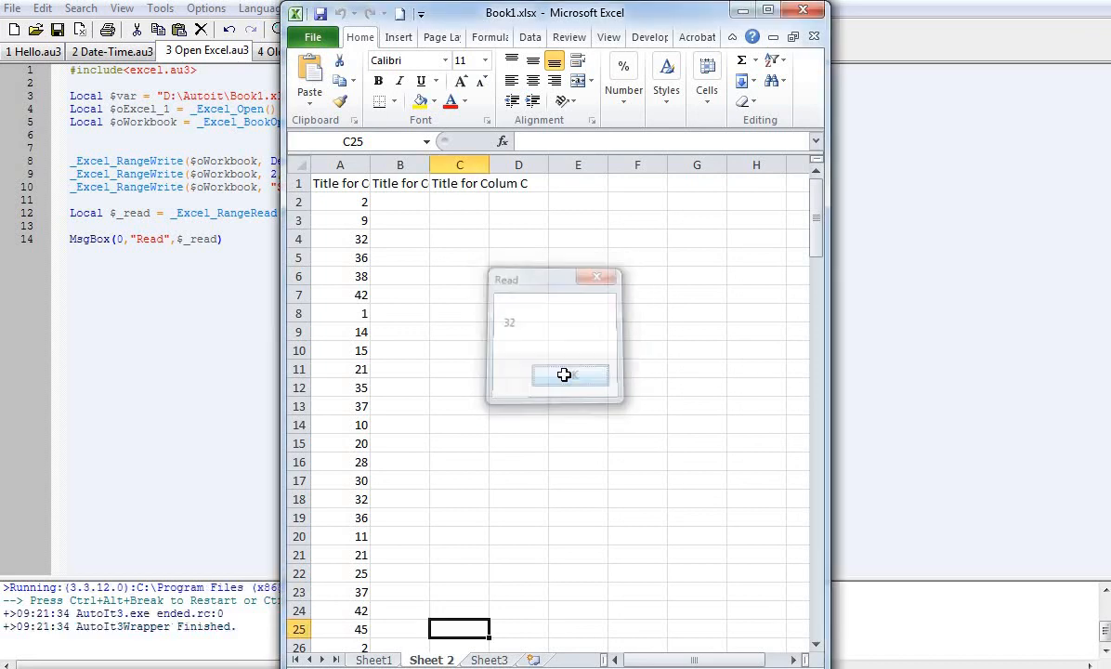
pyautogui.click(571, 375)
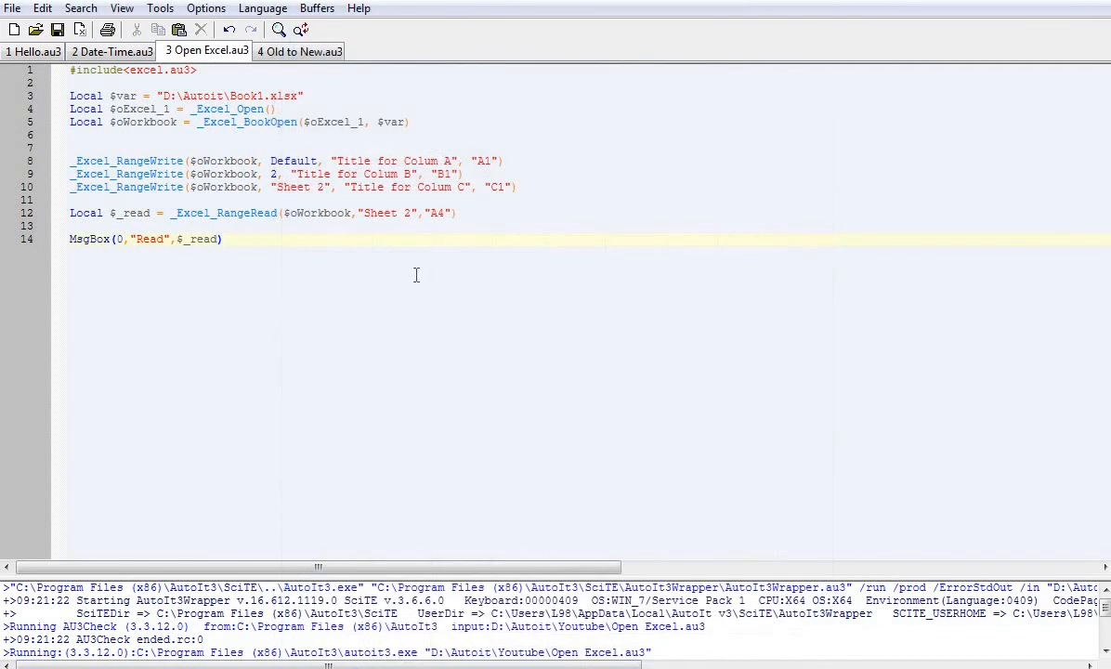